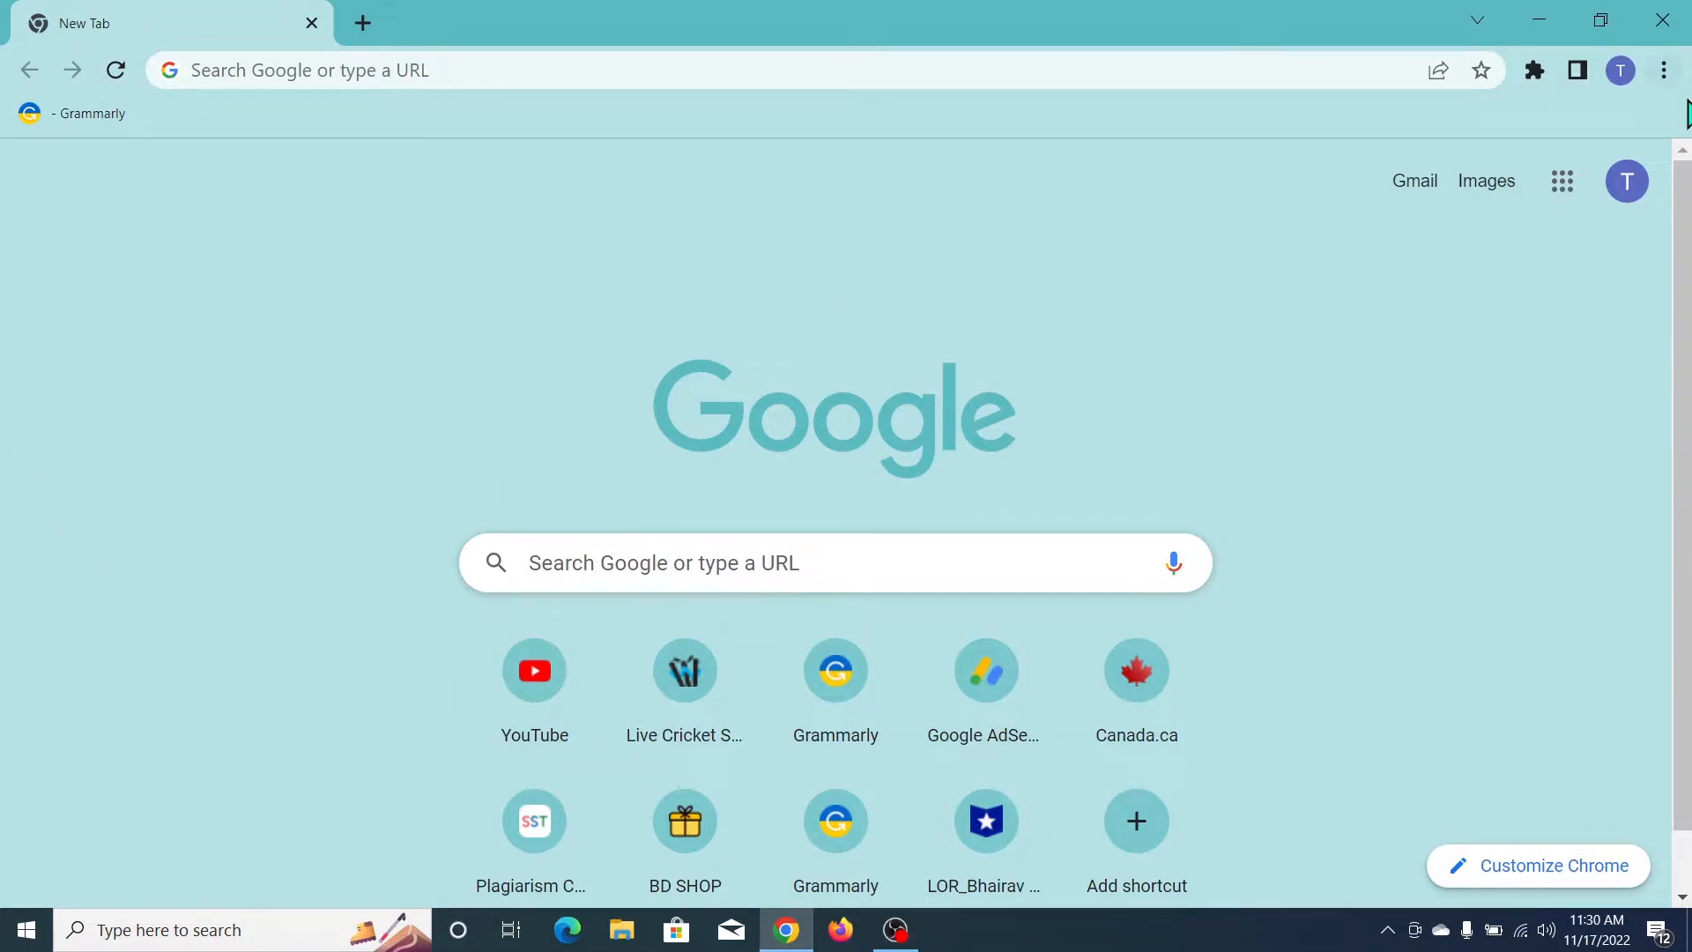
mouse_move(1560, 180)
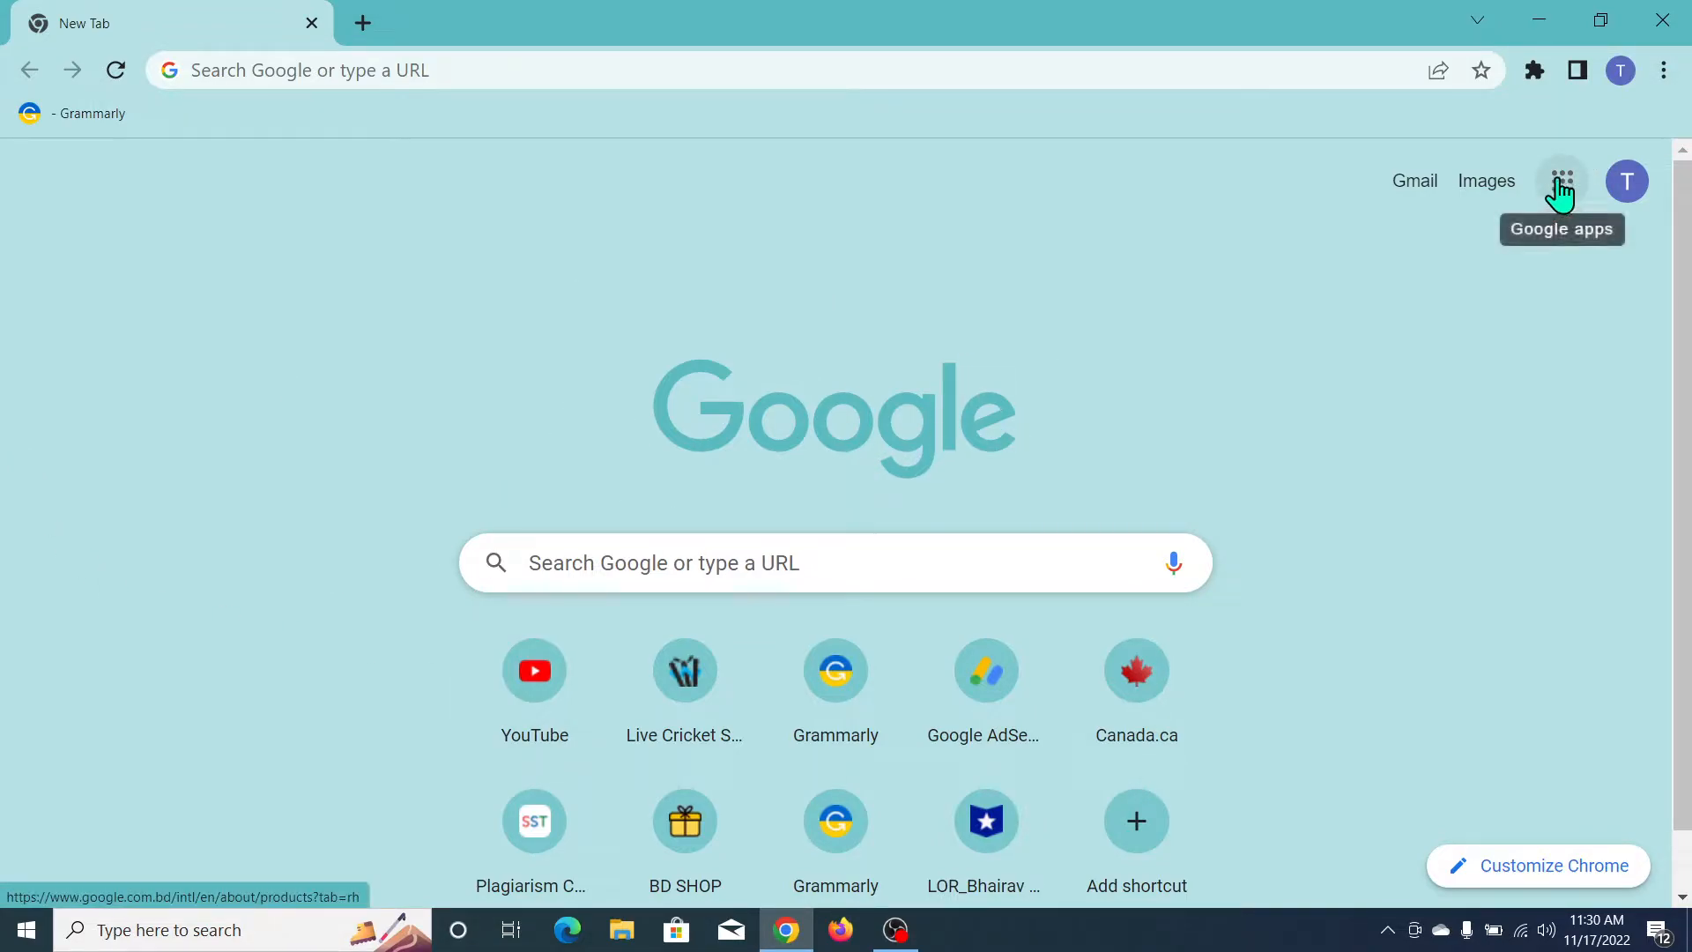
Launch My Ad Center from the Google apps launcher on the new tab page
click(1560, 180)
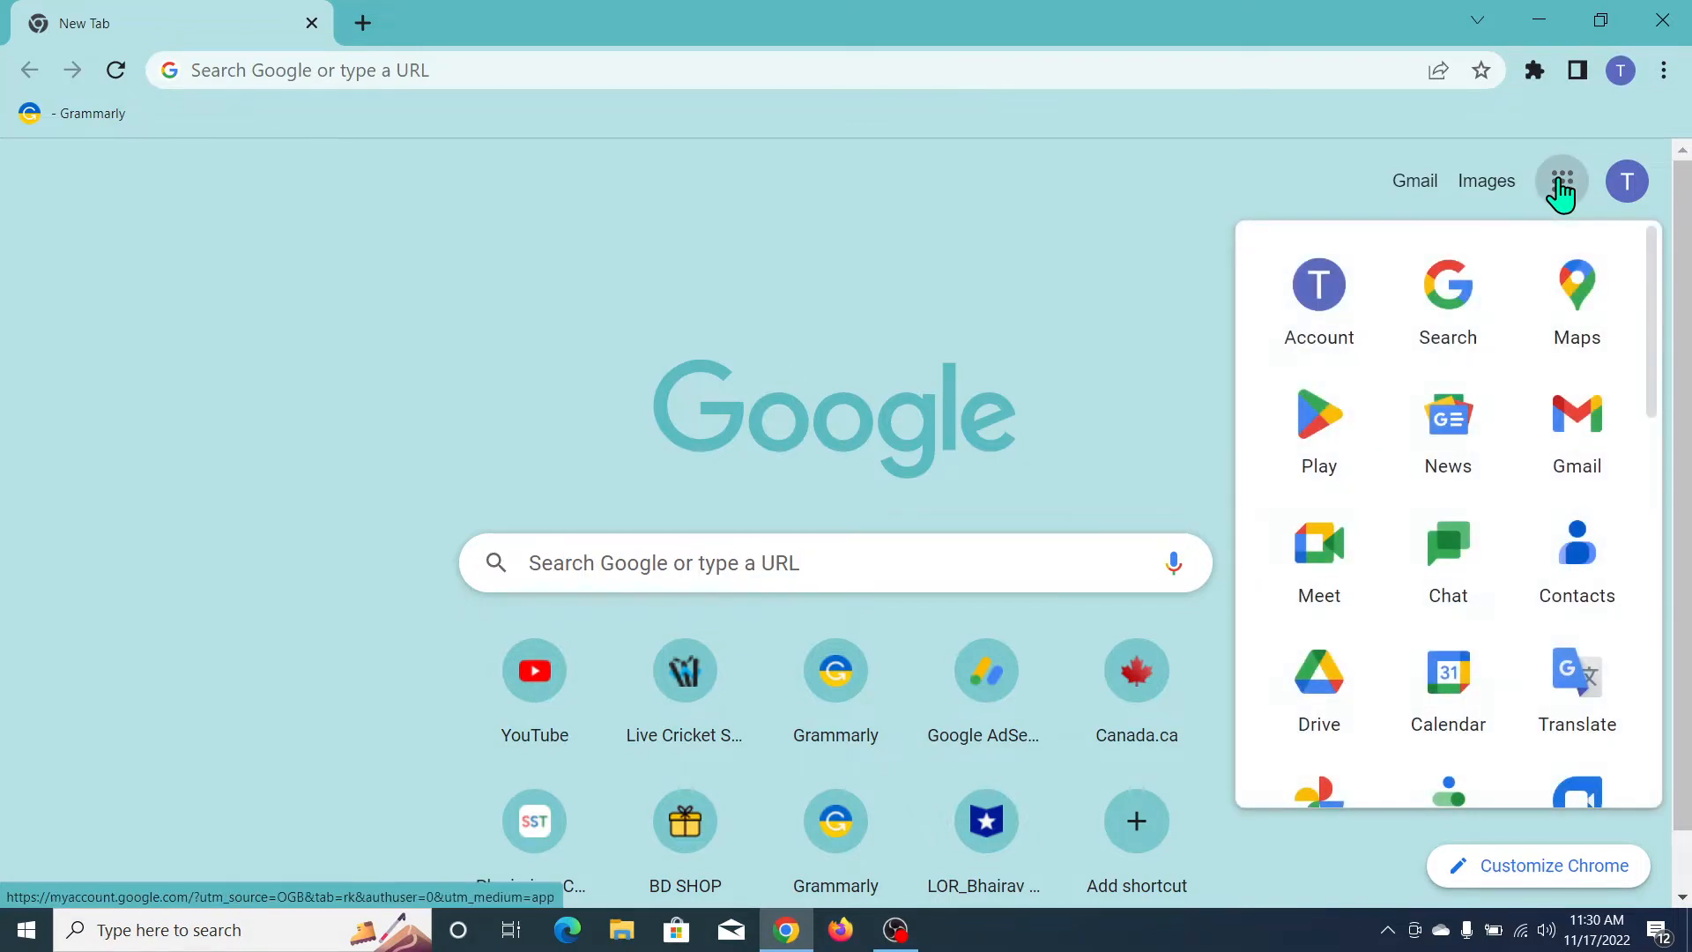
scroll(down, 3)
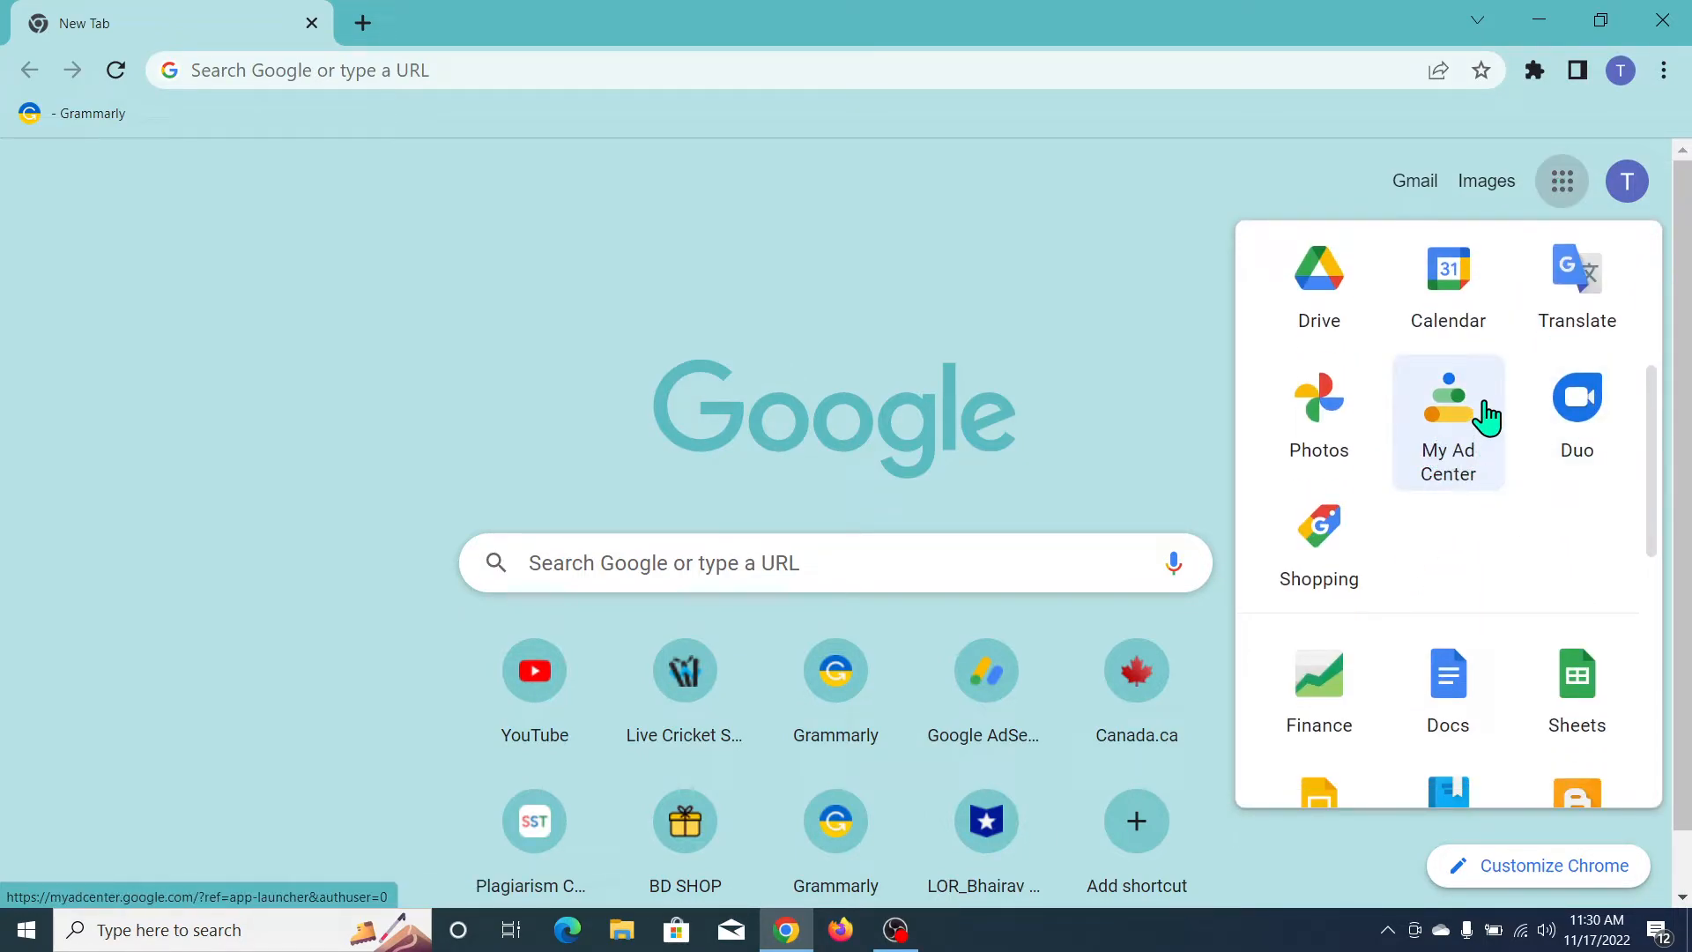
mouse_move(1485, 421)
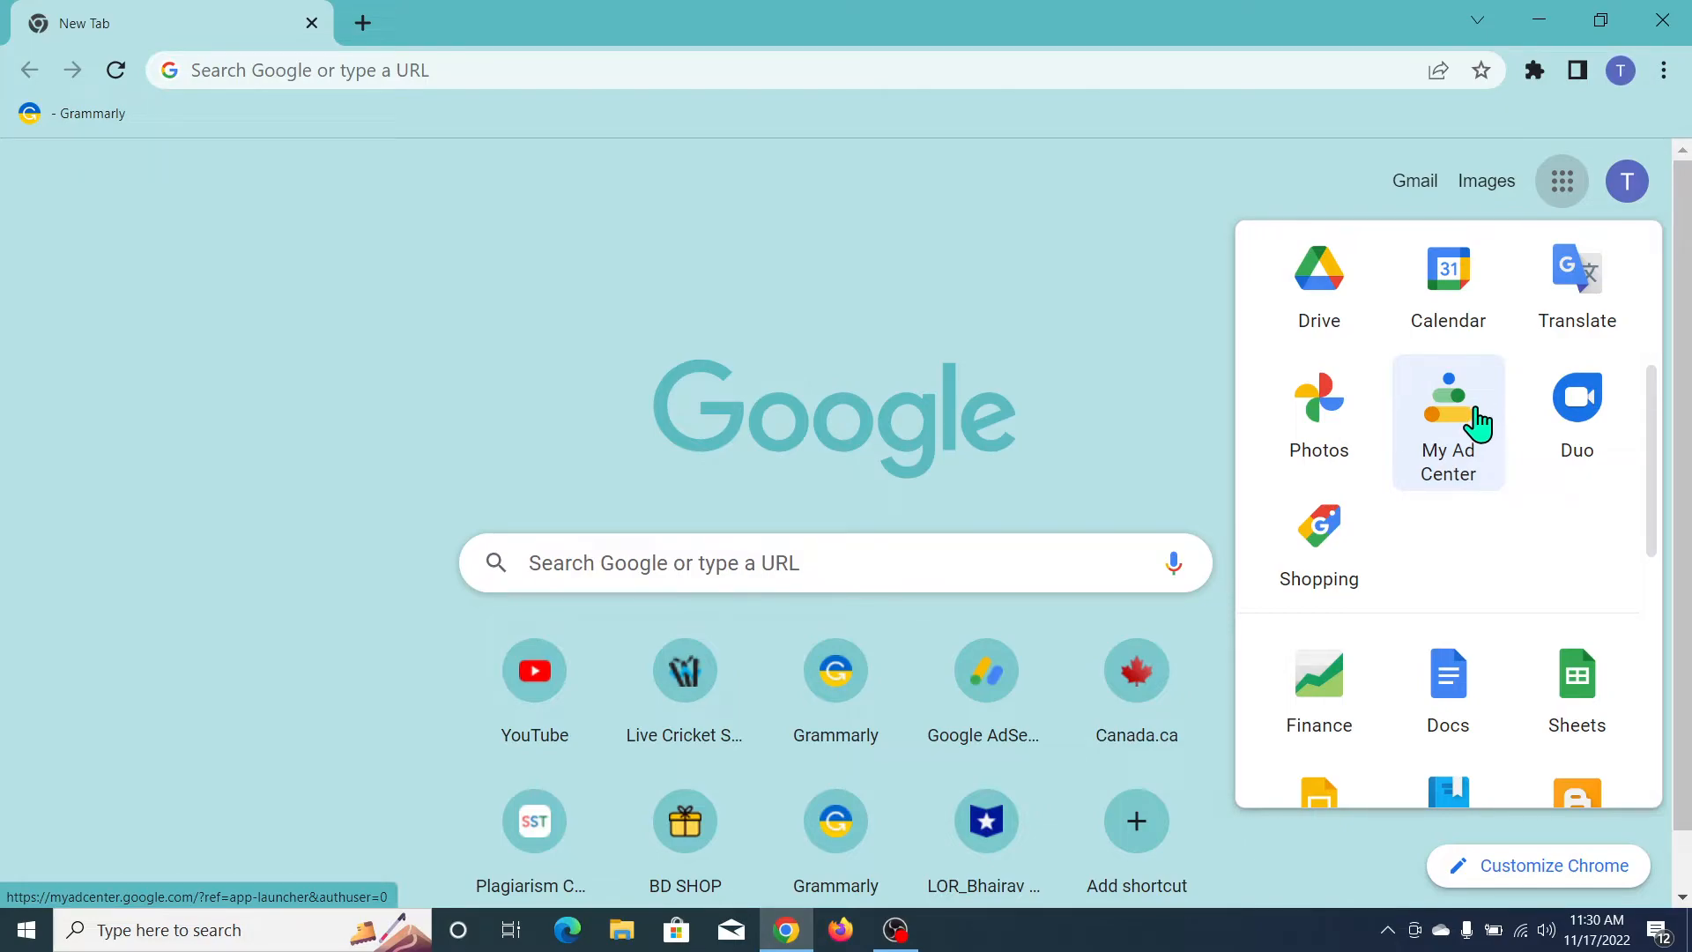
click(1449, 421)
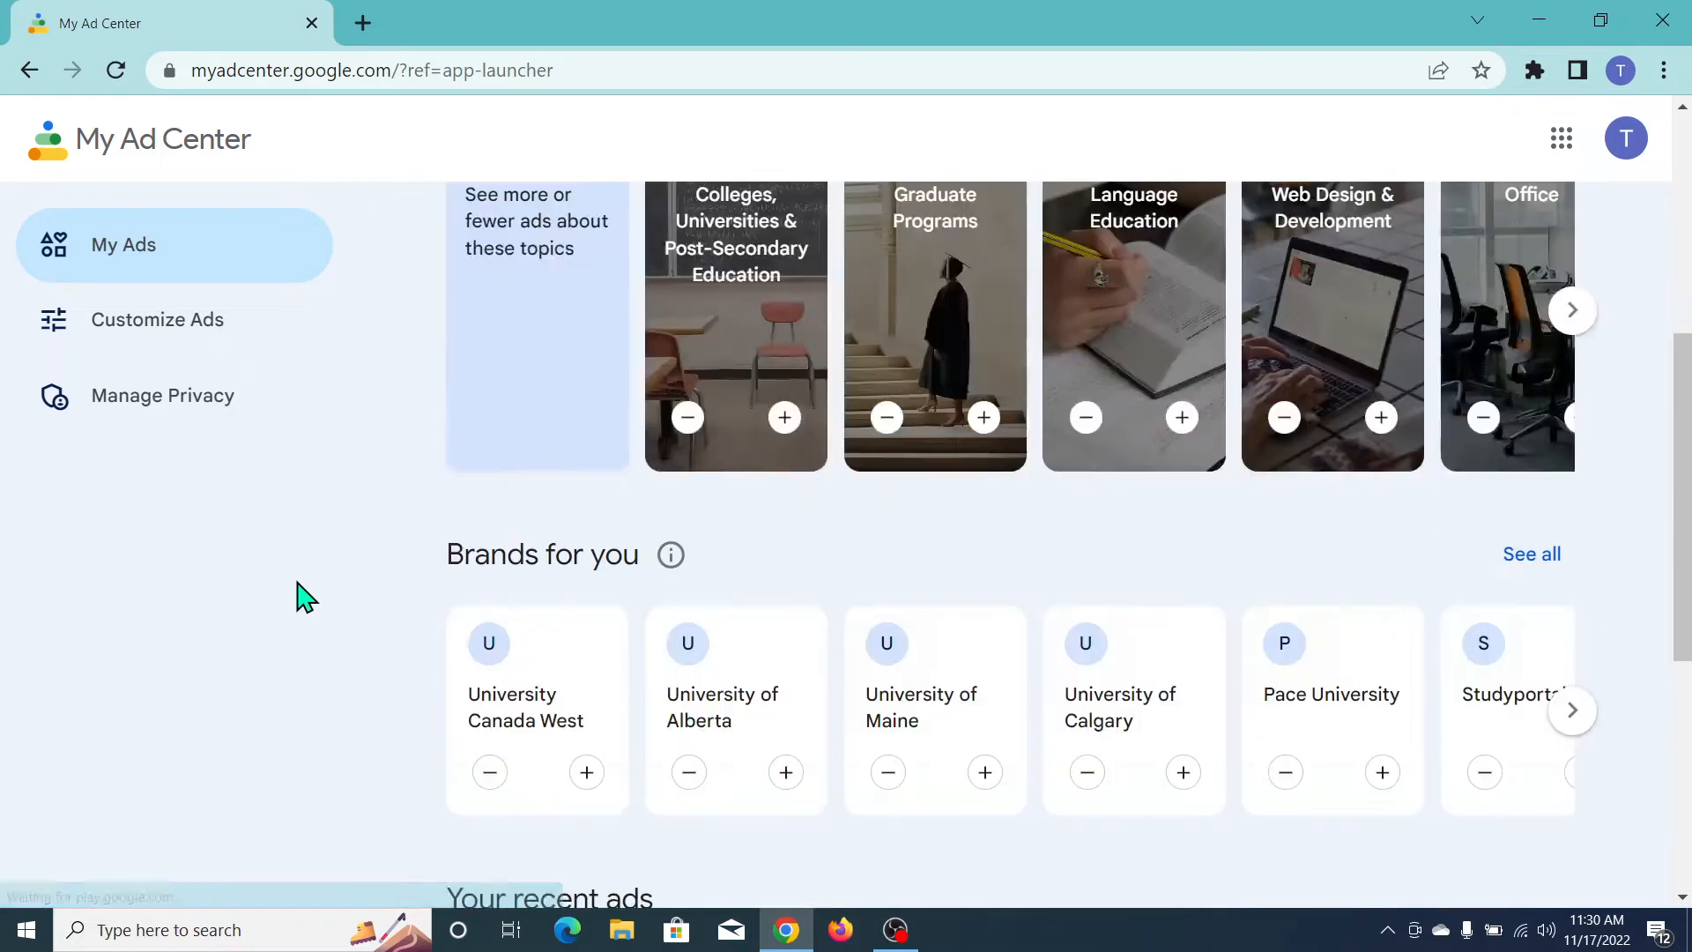
Return to the top of the My Ads page and bring up Chrome's three-dot menu
scroll(up, 3)
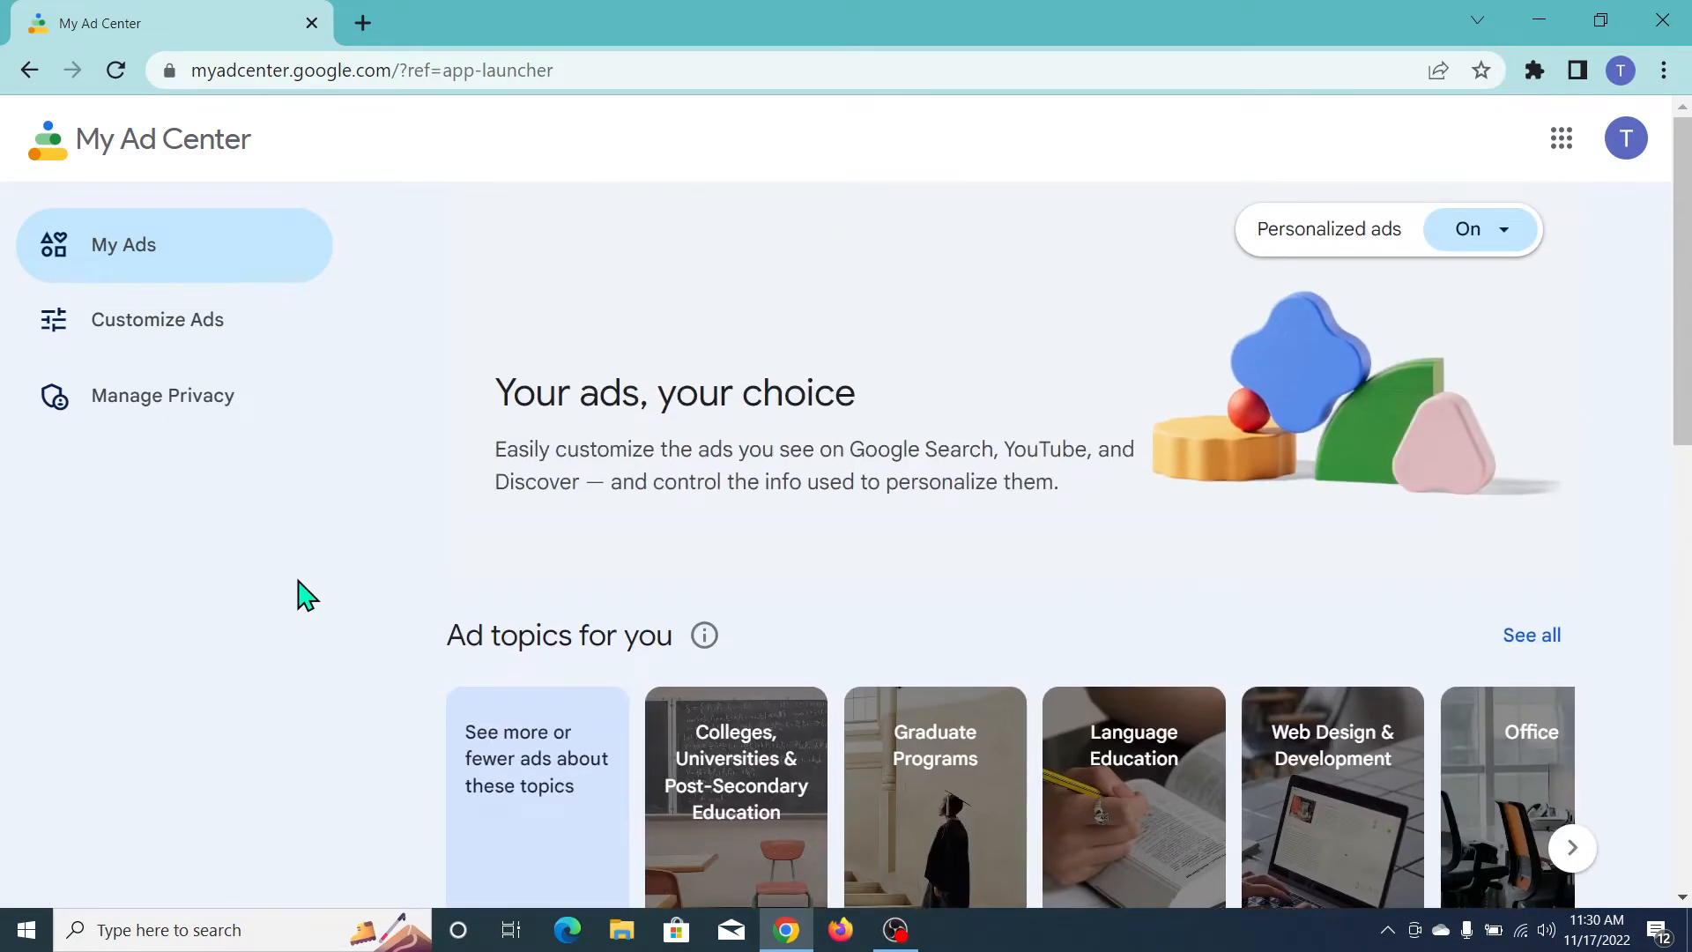
mouse_move(11, 615)
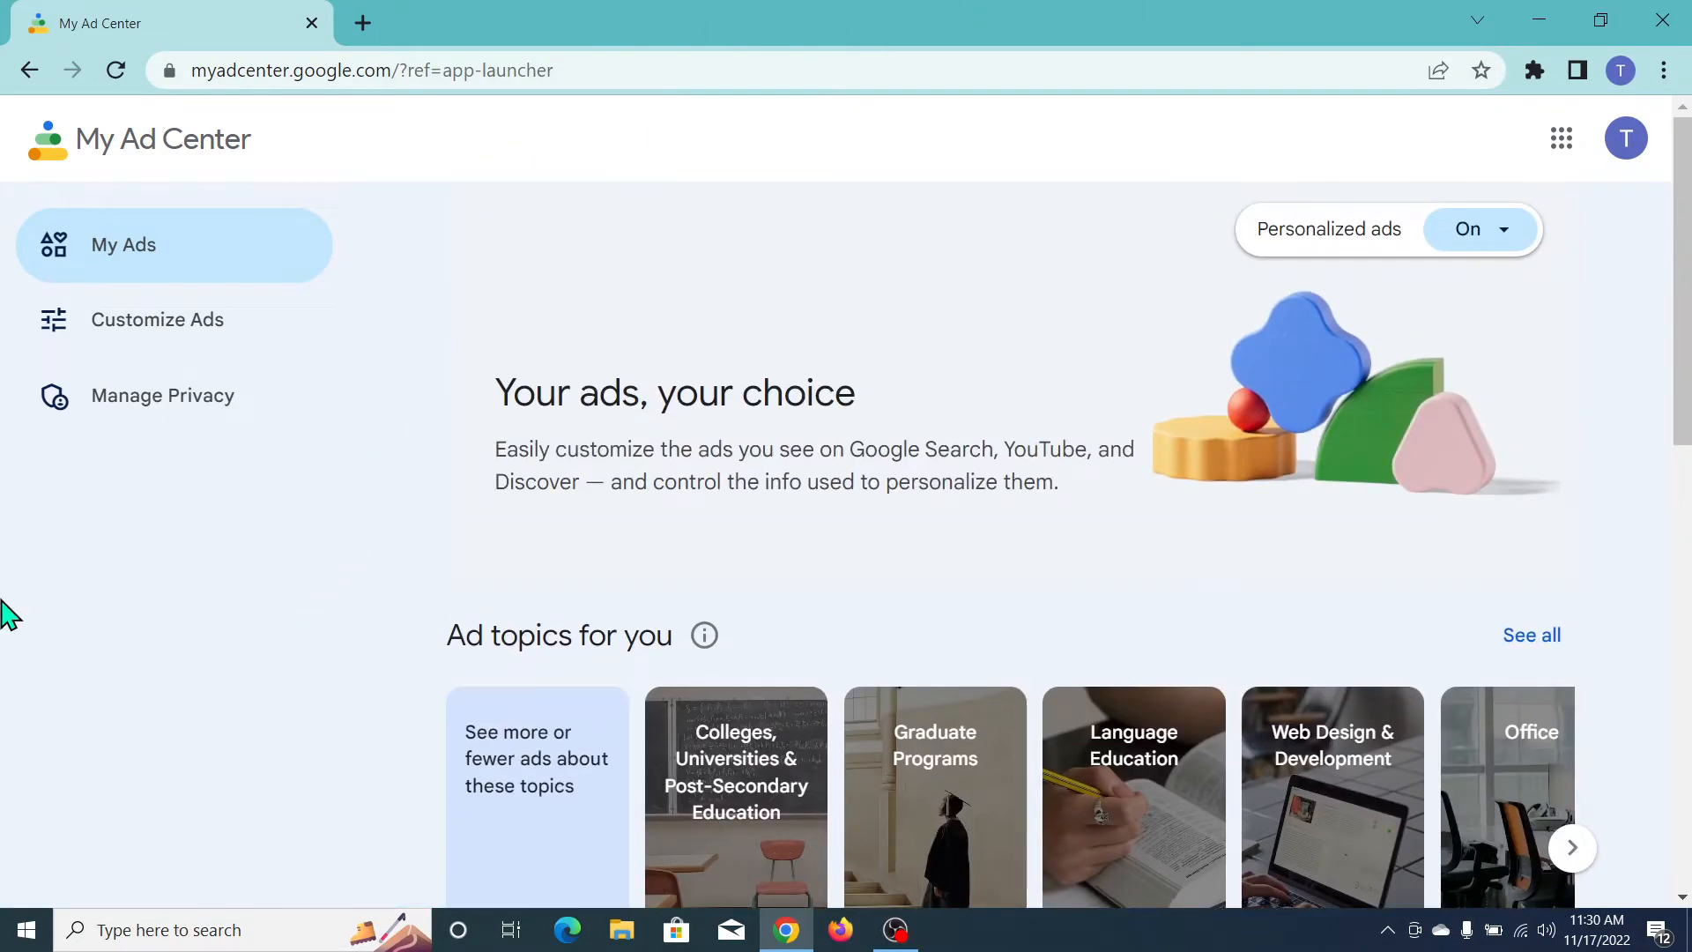
mouse_move(626, 550)
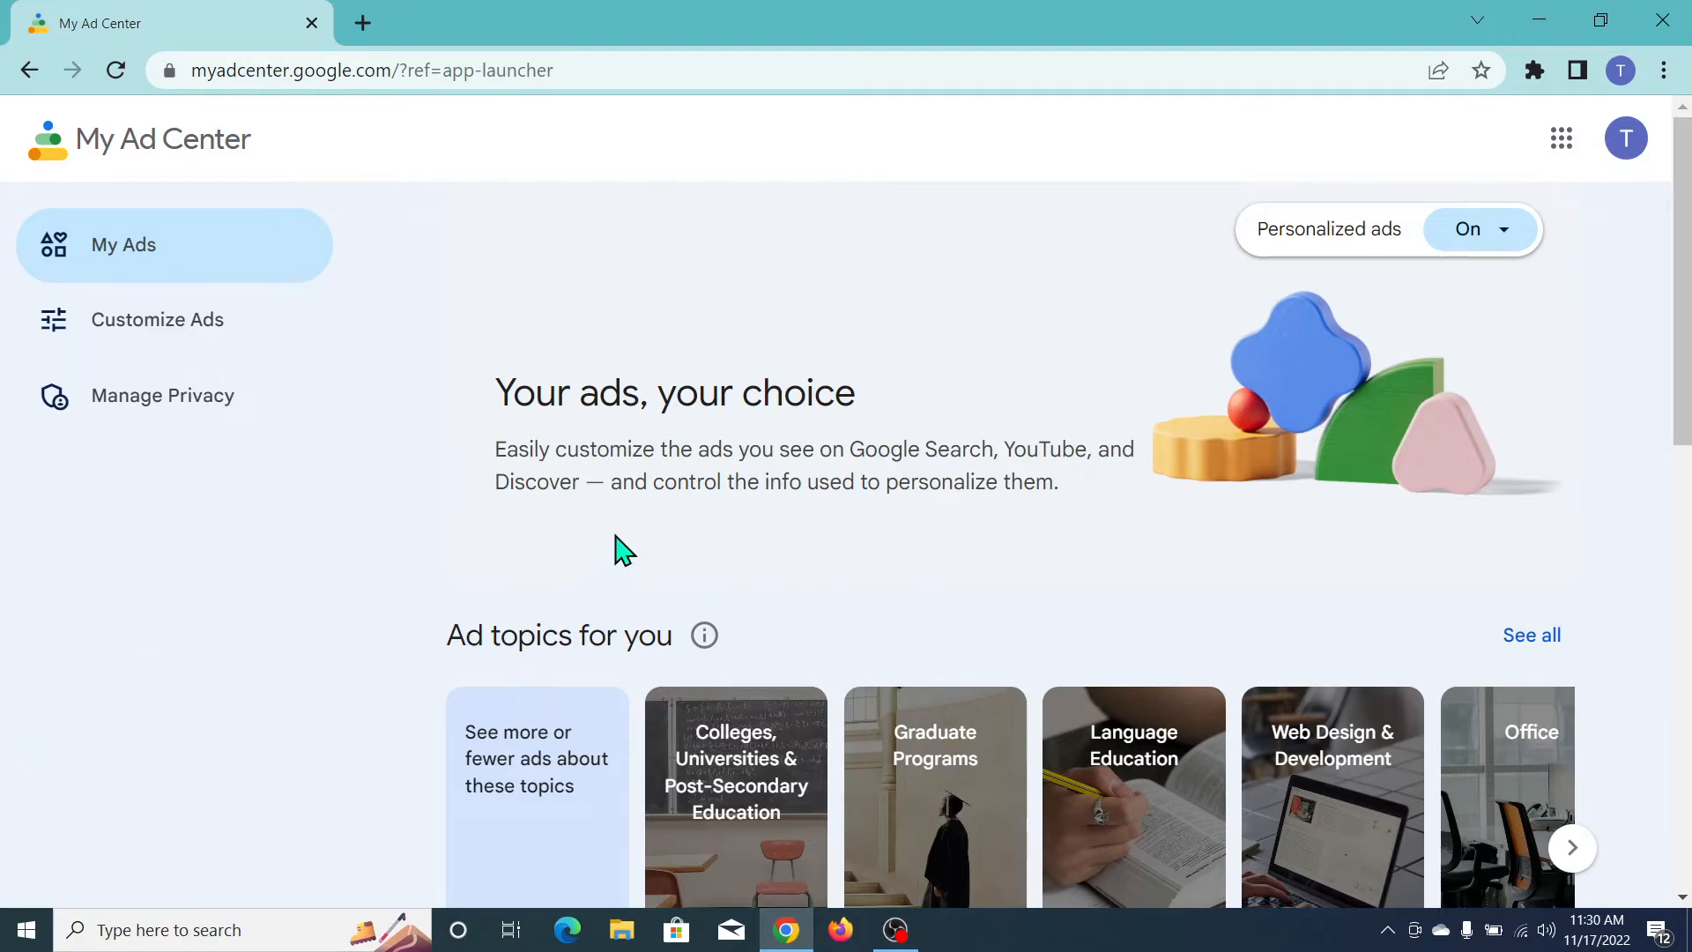
mouse_move(1585, 184)
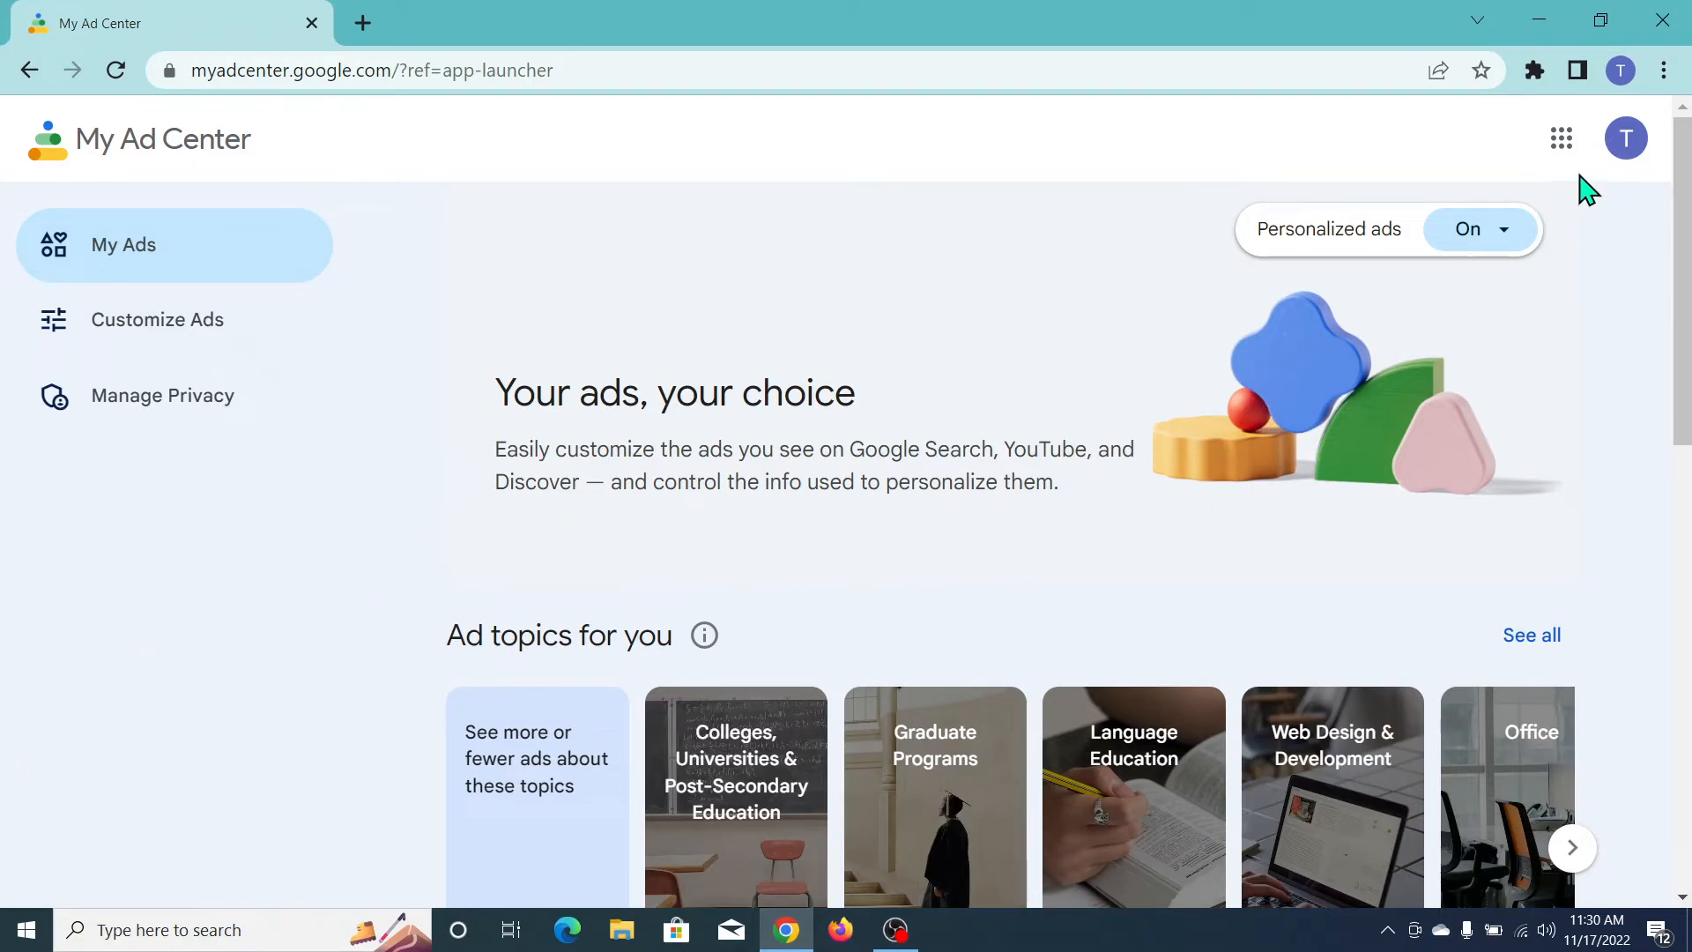
click(1662, 71)
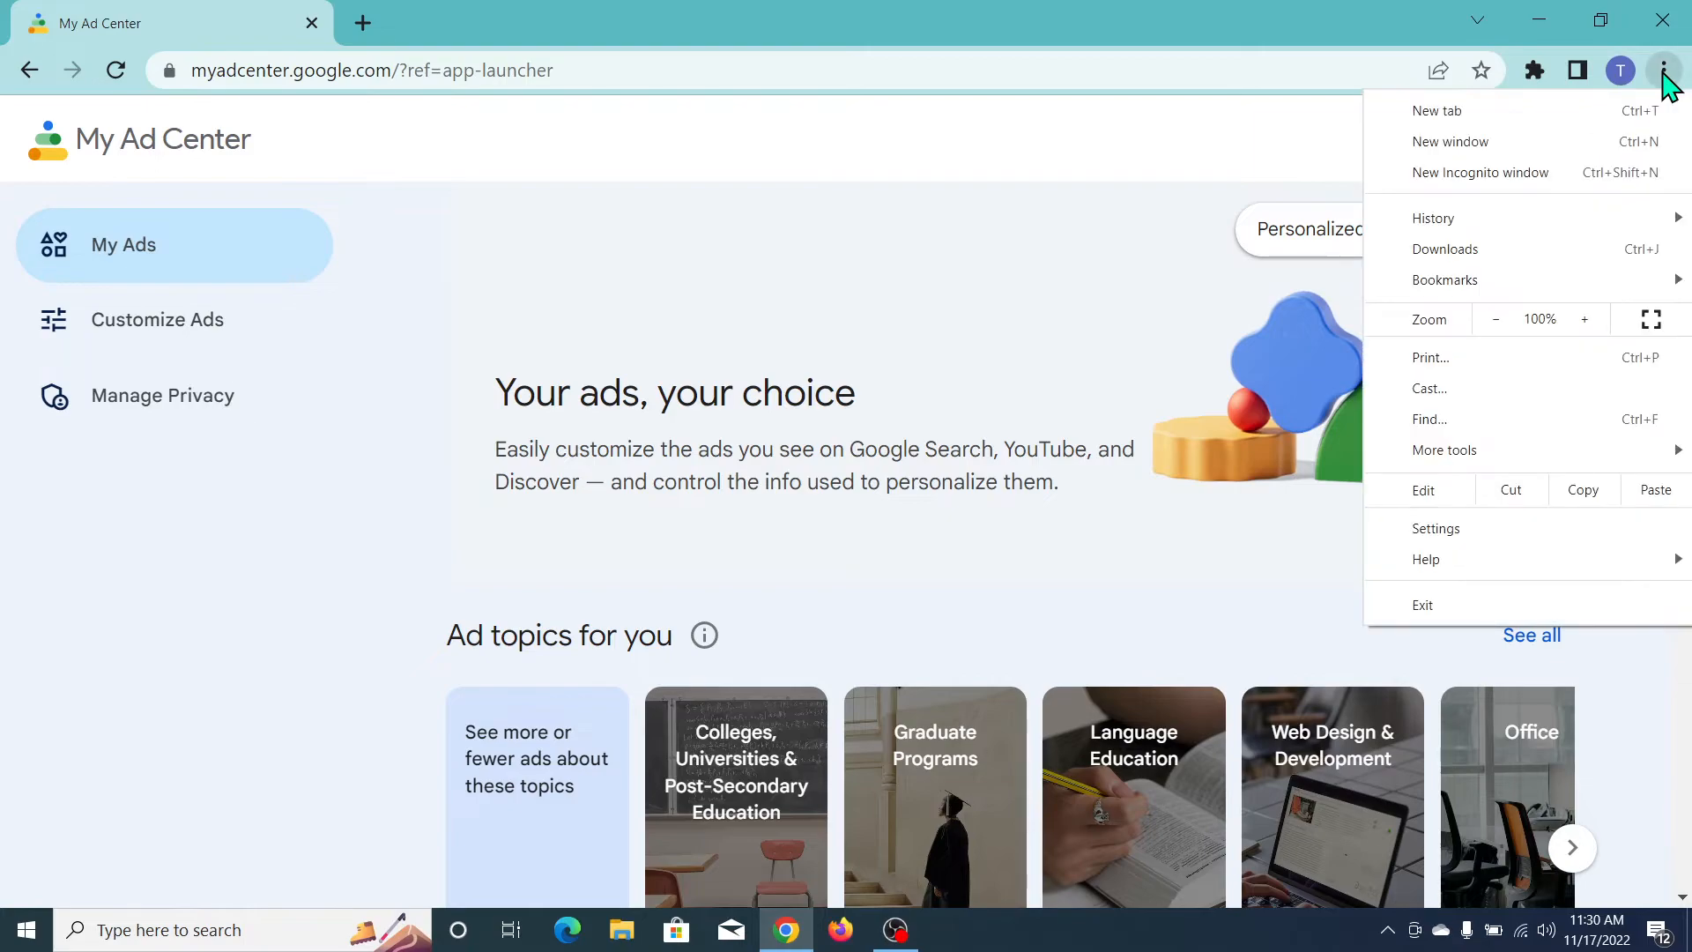
mouse_move(1476, 458)
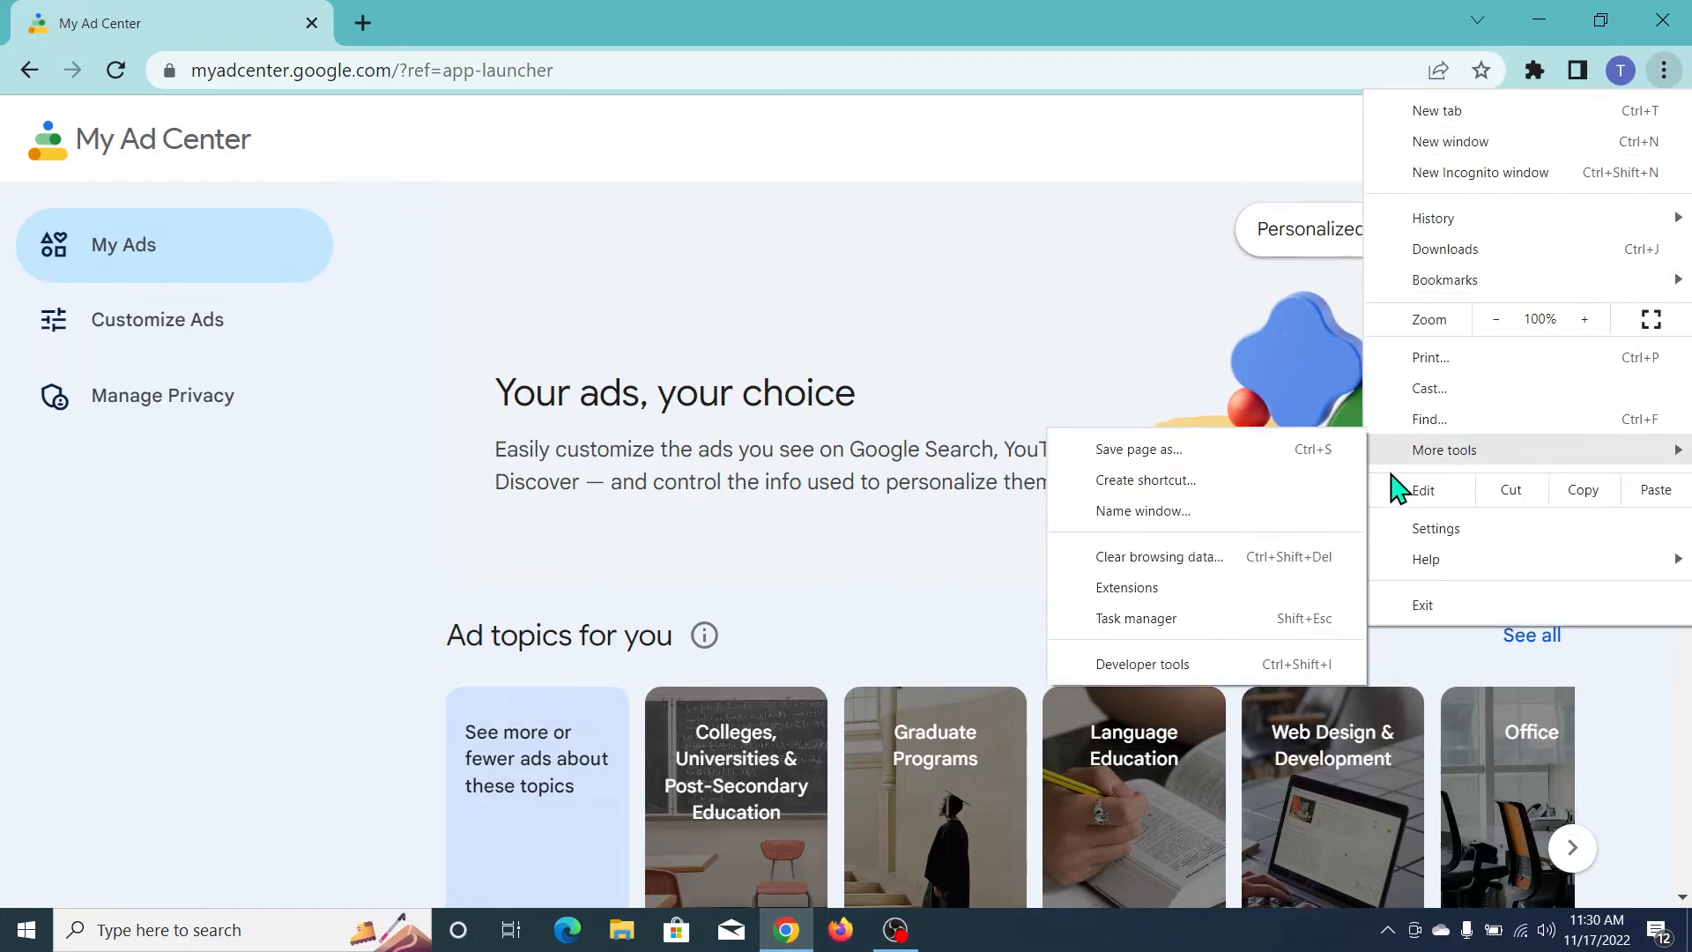
Create a desktop shortcut named 'My Ad Center' via More tools > Create shortcut
click(1146, 479)
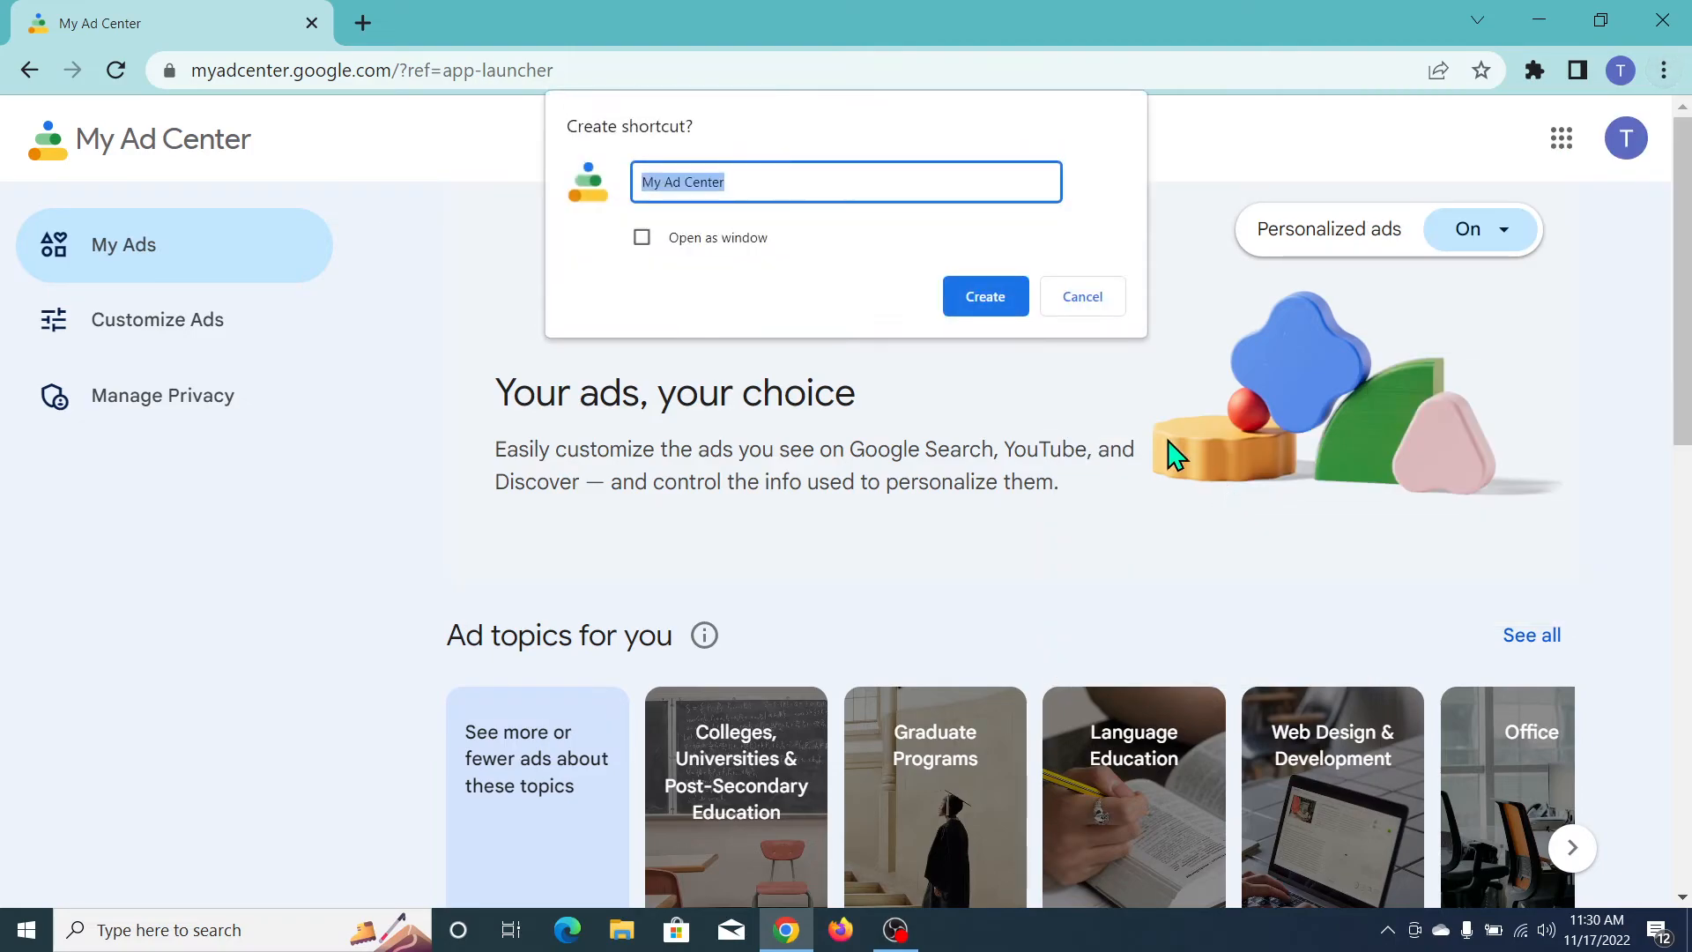
click(1081, 296)
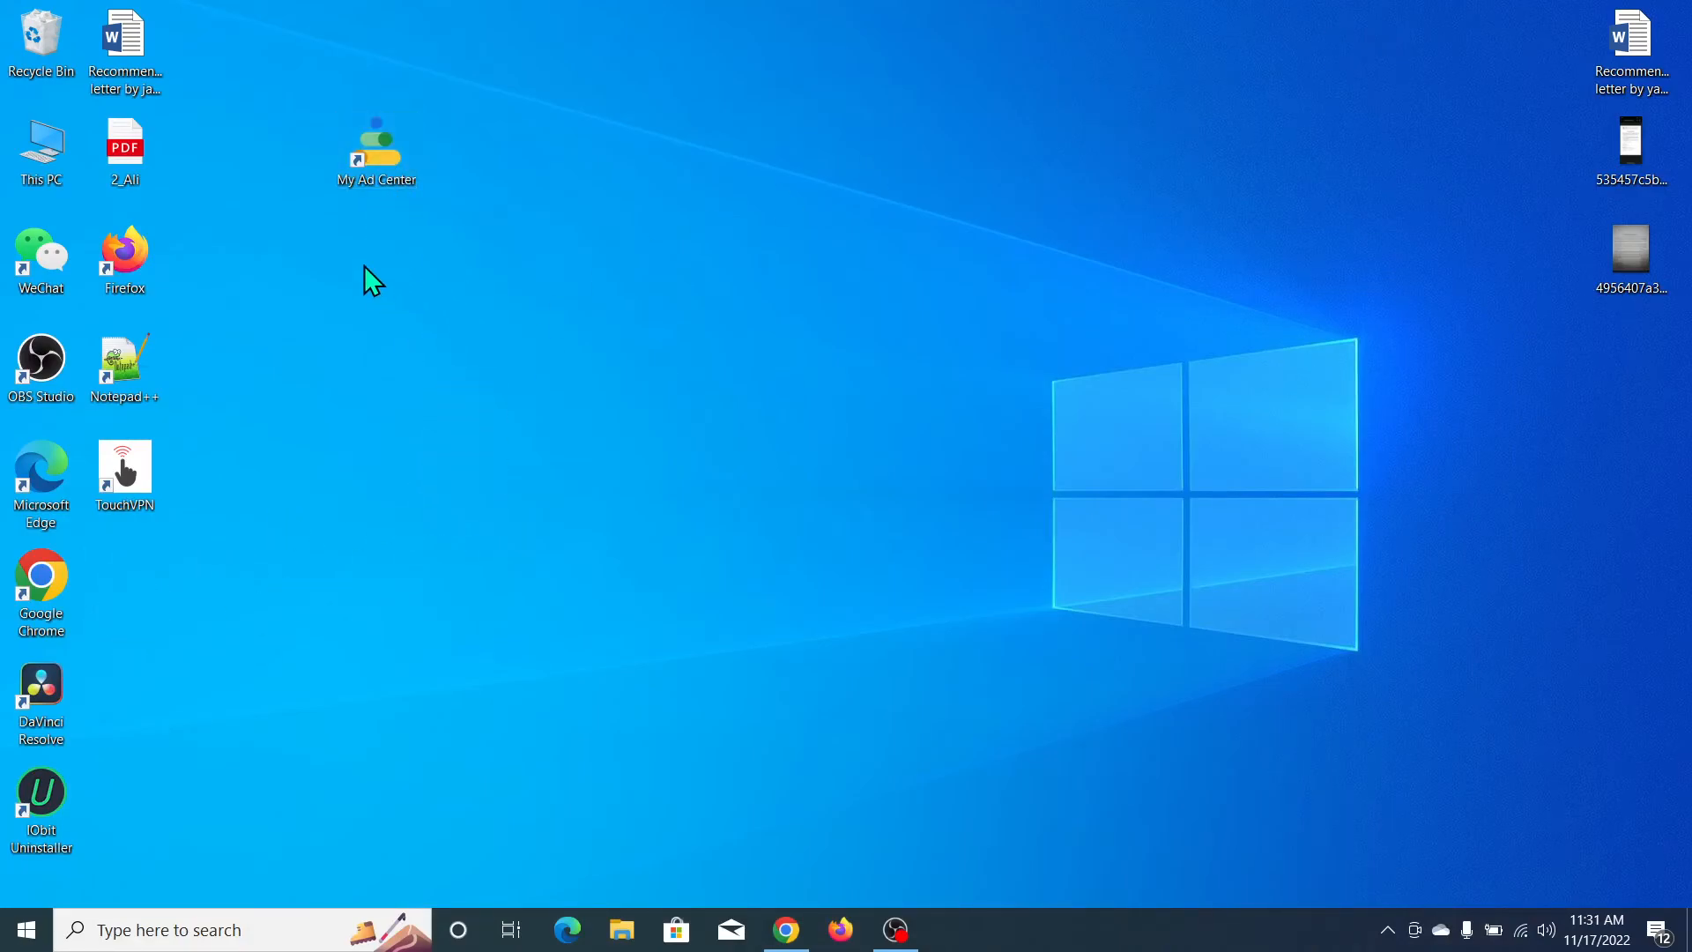
mouse_move(772, 356)
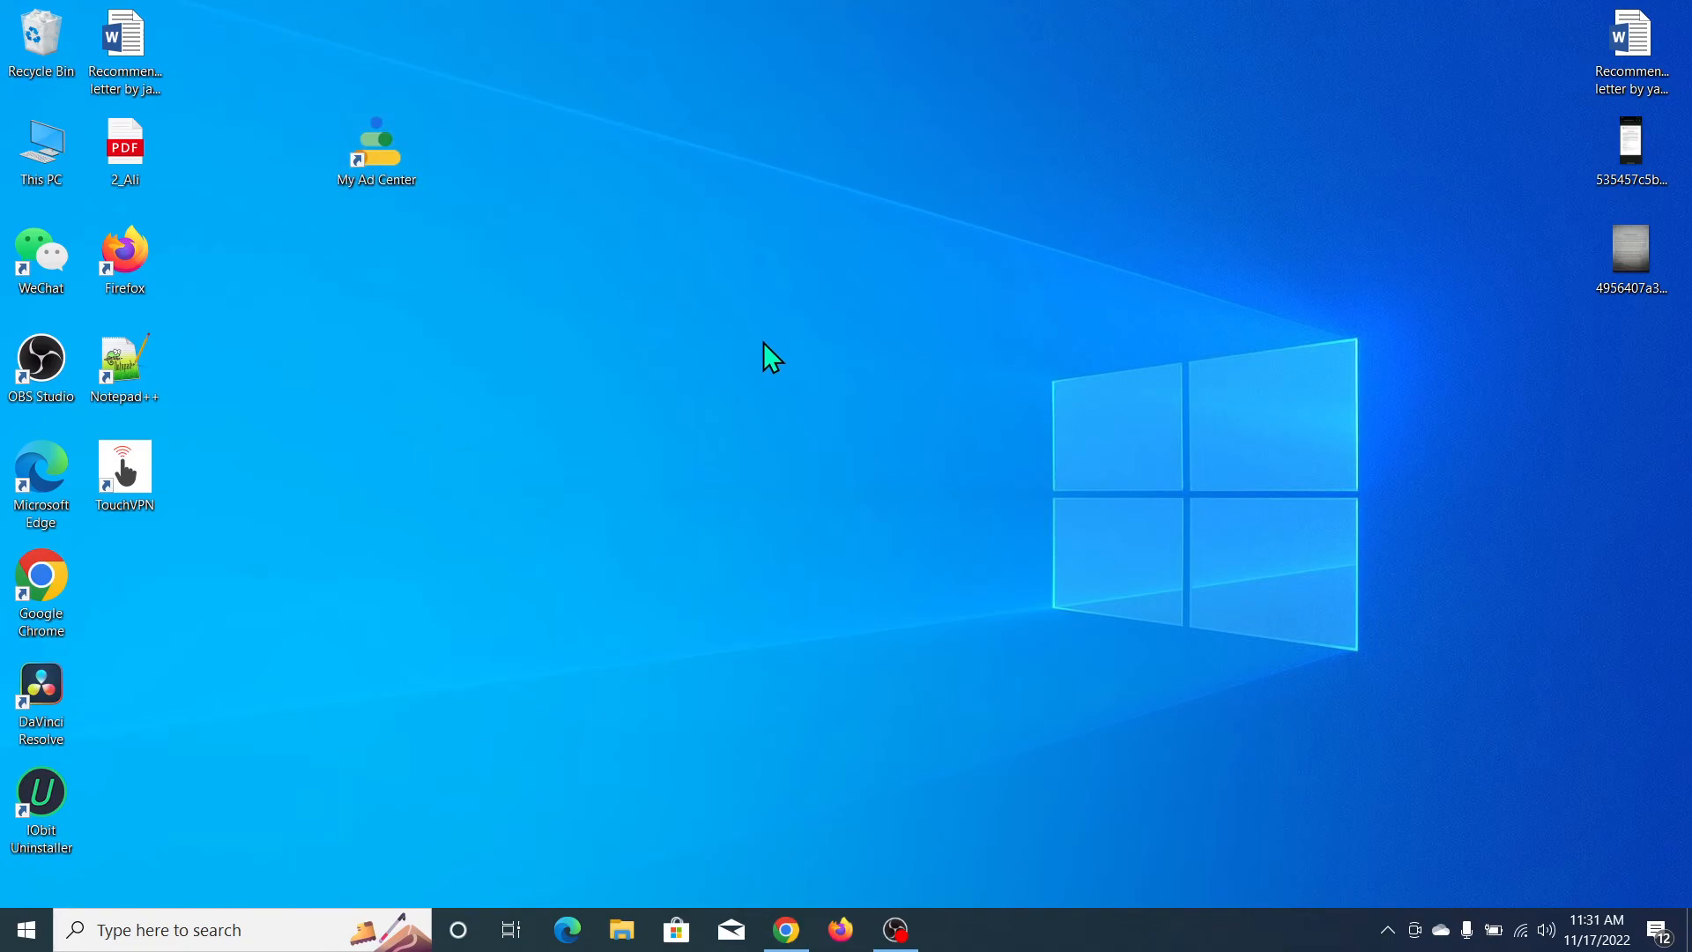
mouse_move(708, 456)
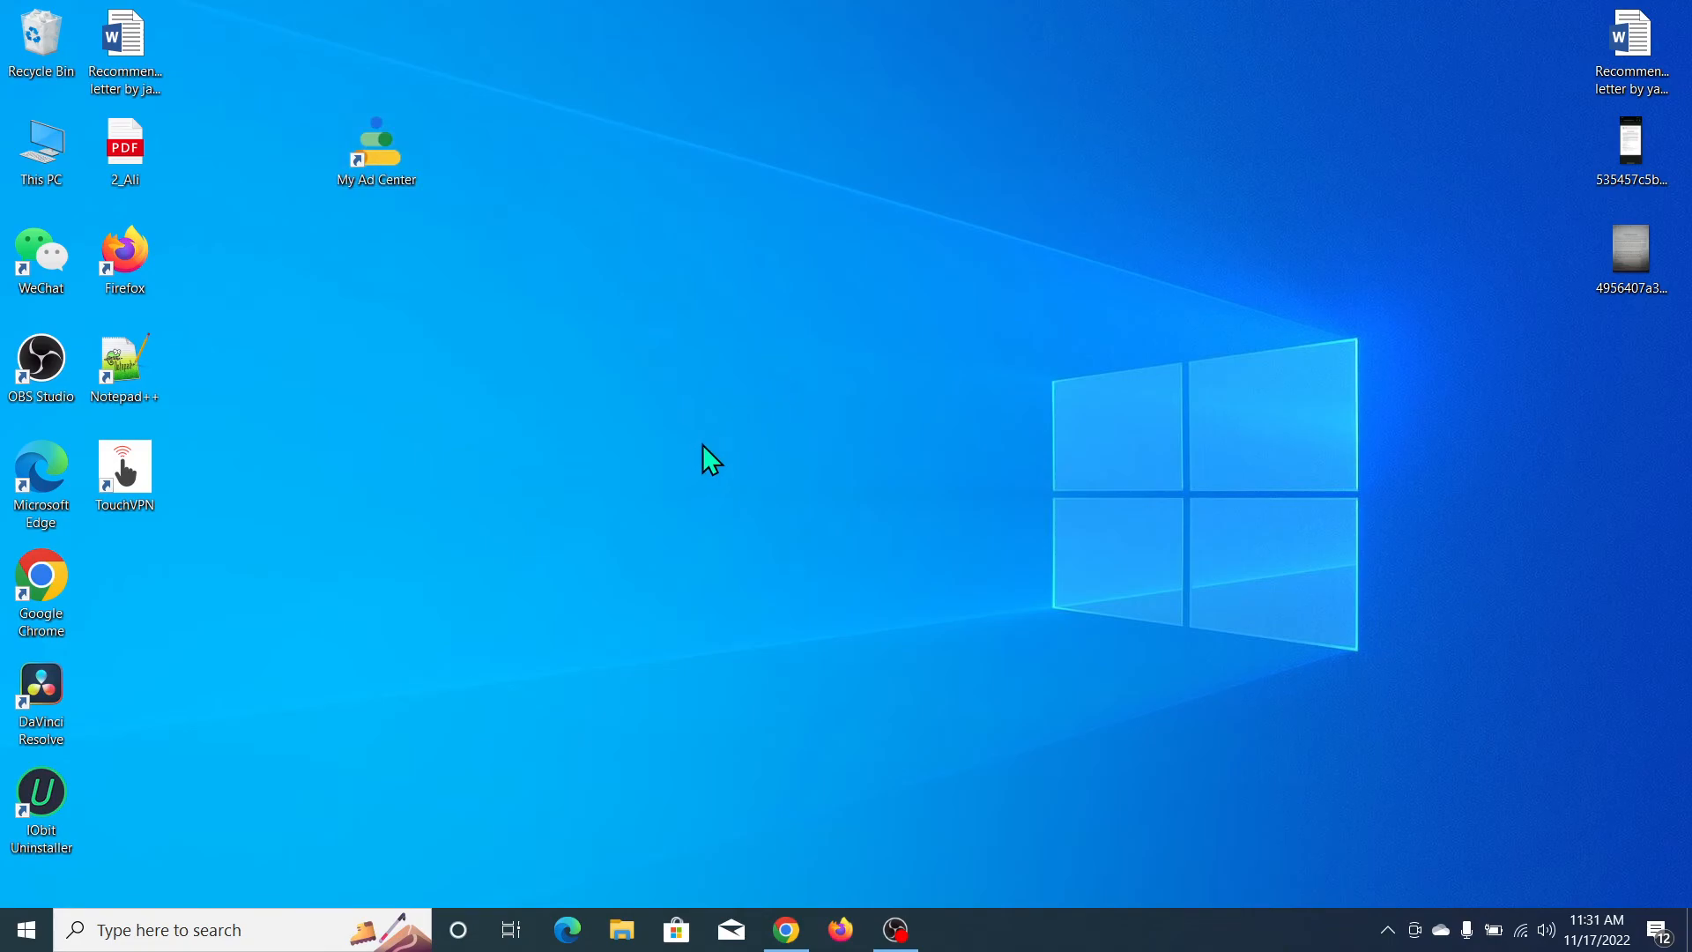
mouse_move(809, 442)
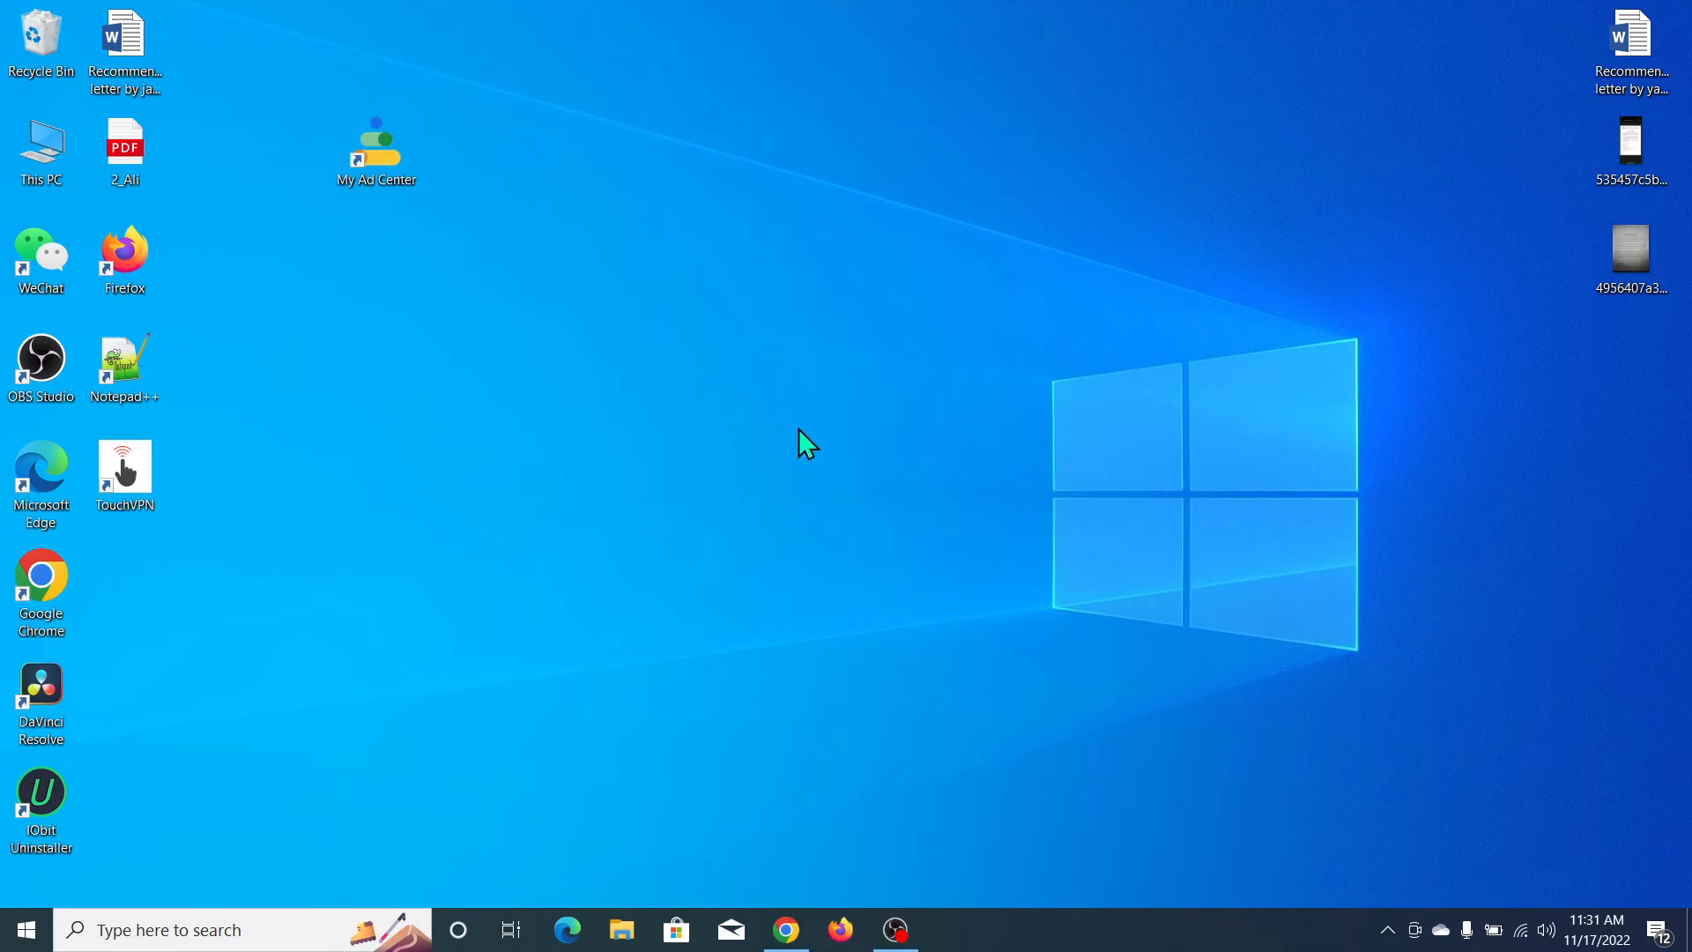